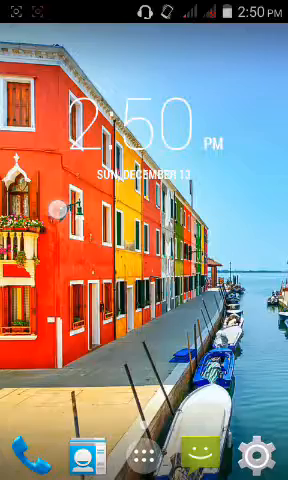
# Switch Wi-Fi off in Settings after the NVRAM Err=0x10 warning and return home.
pyautogui.click(252, 452)
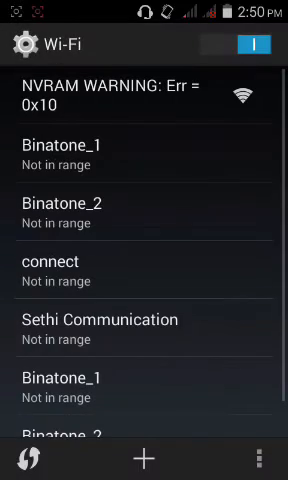
pyautogui.click(240, 44)
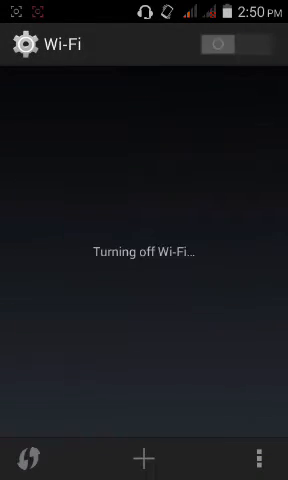
pyautogui.press('back')
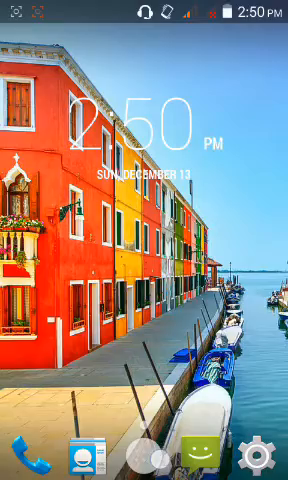
# Install the ES File Explorer APK update from the SD card and launch it.
pyautogui.click(144, 450)
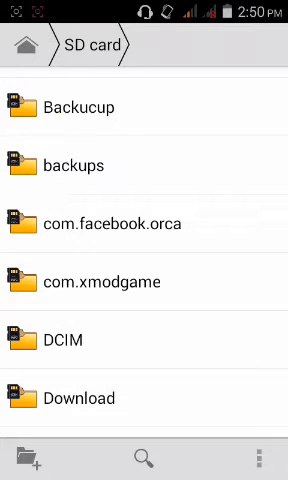
pyautogui.click(76, 396)
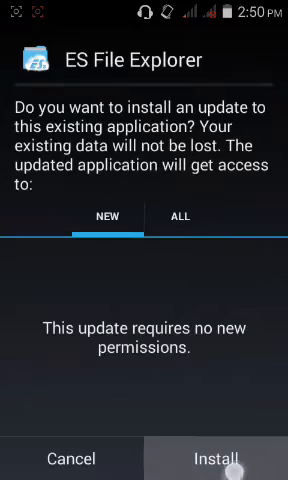
pyautogui.click(216, 460)
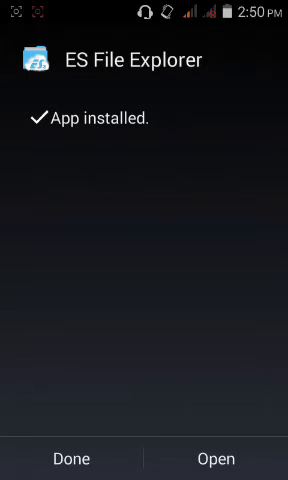
pyautogui.click(216, 458)
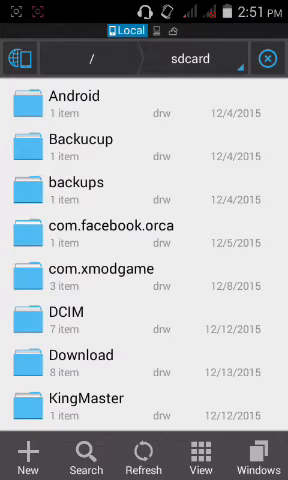
pyautogui.click(22, 60)
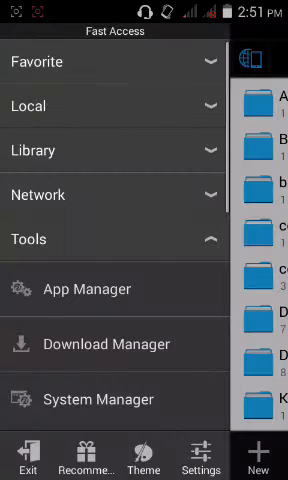
pyautogui.scroll(3)
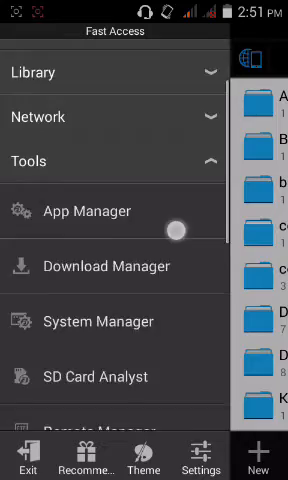
pyautogui.scroll(3)
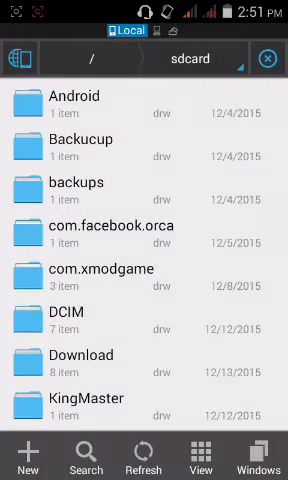
# Extract WIFI and WIFI_CUSTOM from wifi fix files.rar into the current folder.
pyautogui.scroll(-3)
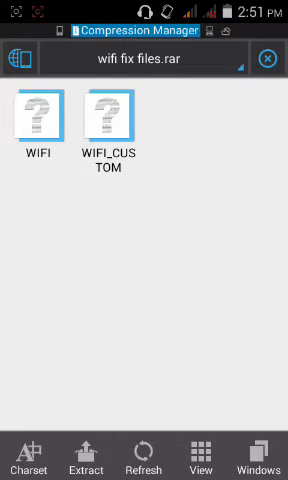
pyautogui.click(84, 456)
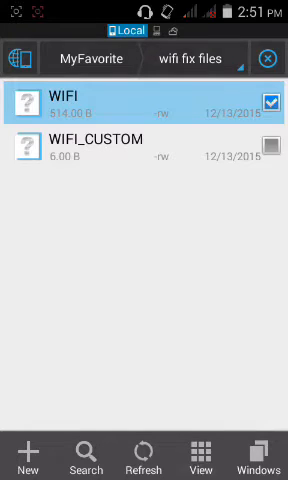
# Copy WIFI and WIFI_CUSTOM, then browse from root into /data/nvram/APCFG.
pyautogui.click(270, 146)
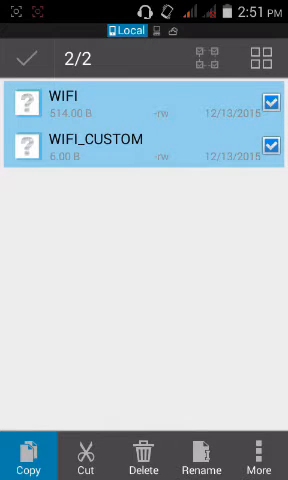
pyautogui.click(28, 462)
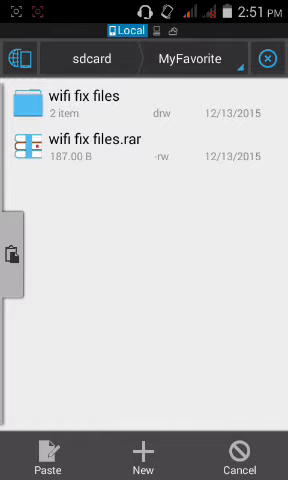
pyautogui.click(90, 58)
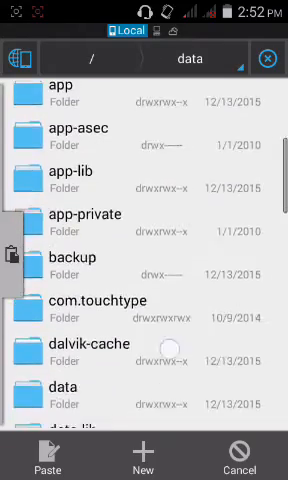
pyautogui.scroll(-3)
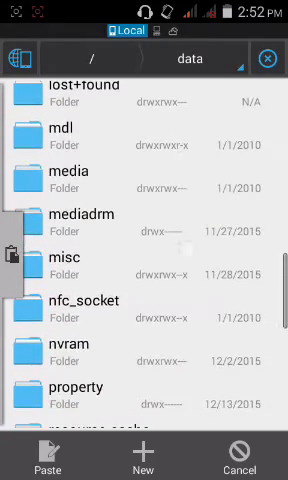
pyautogui.click(144, 350)
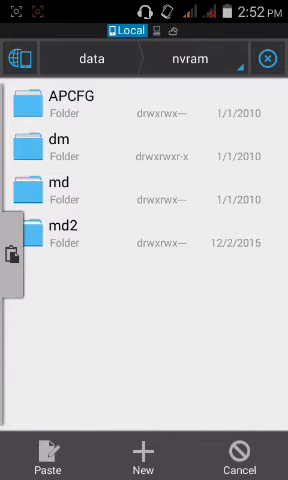
pyautogui.click(144, 100)
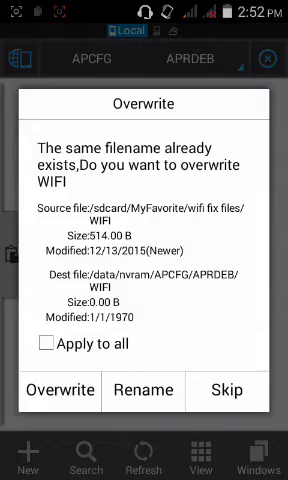
# Overwrite the existing WIFI file in APCFG/APRDEB with the pasted fix file.
pyautogui.click(60, 390)
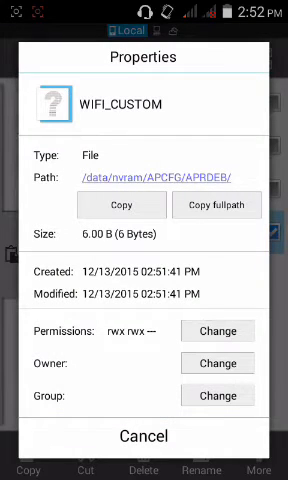
# Set WIFI_CUSTOM's permissions to read and write for owner and group only.
pyautogui.click(216, 332)
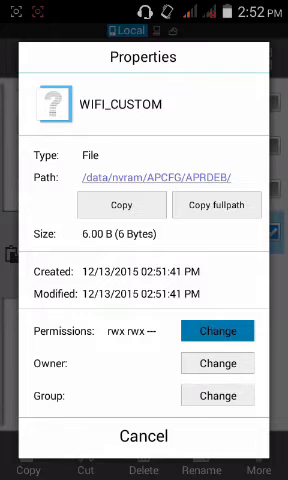
pyautogui.click(216, 330)
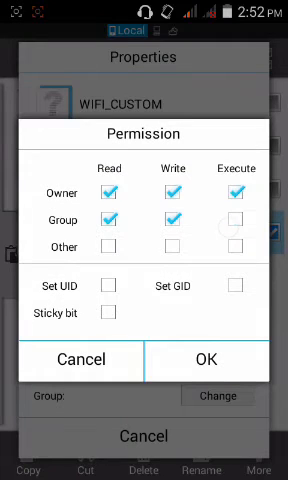
pyautogui.click(236, 192)
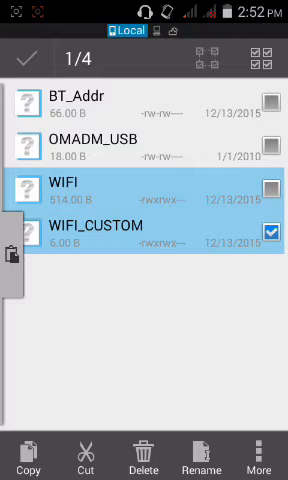
# Select the WIFI file and give it owner and group read-write permissions.
pyautogui.click(272, 192)
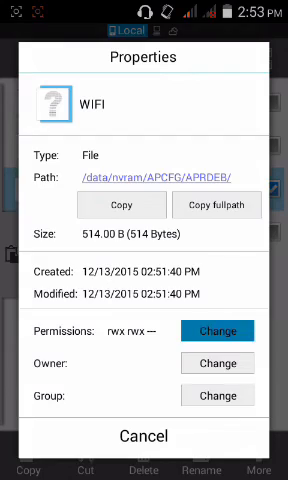
pyautogui.click(216, 330)
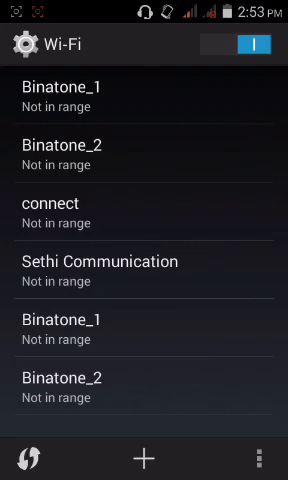
# Switch Wi-Fi off again now that the NVRAM warning is gone.
pyautogui.click(246, 44)
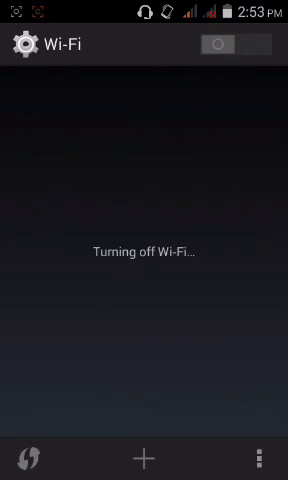